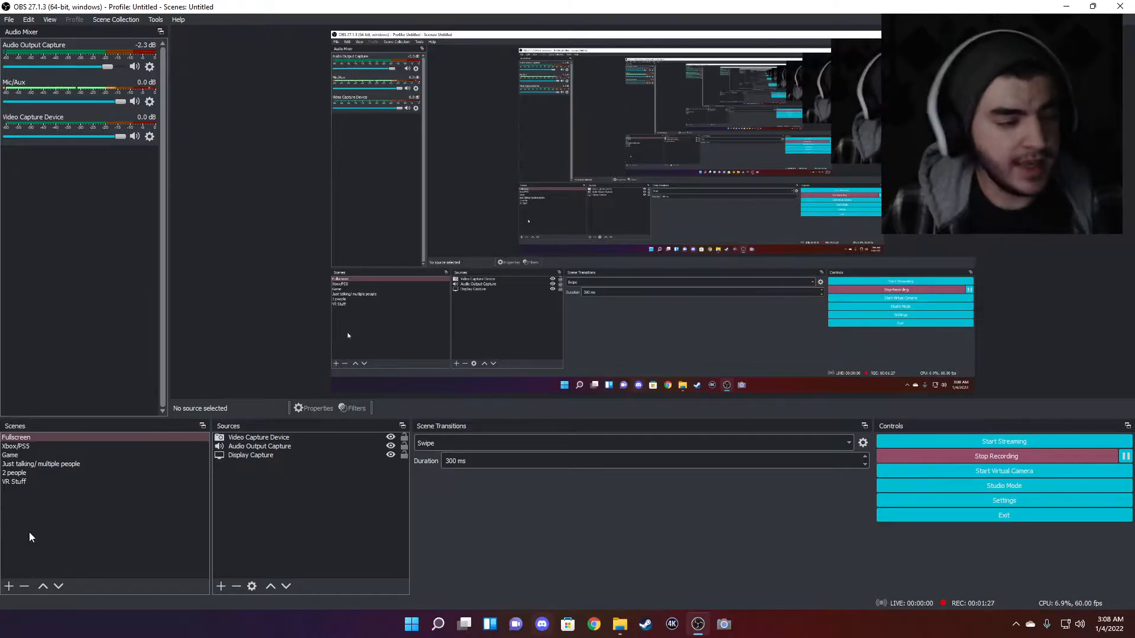
# Select the Fullscreen scene and review its existing webcam and audio output sources.
pyautogui.click(15, 438)
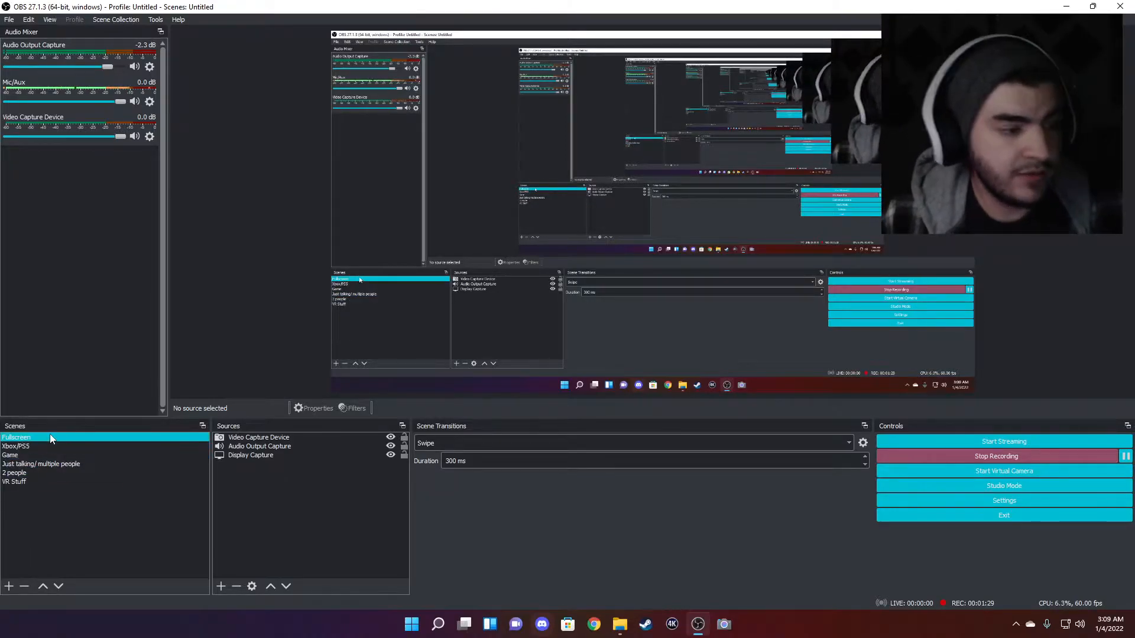
pyautogui.click(11, 454)
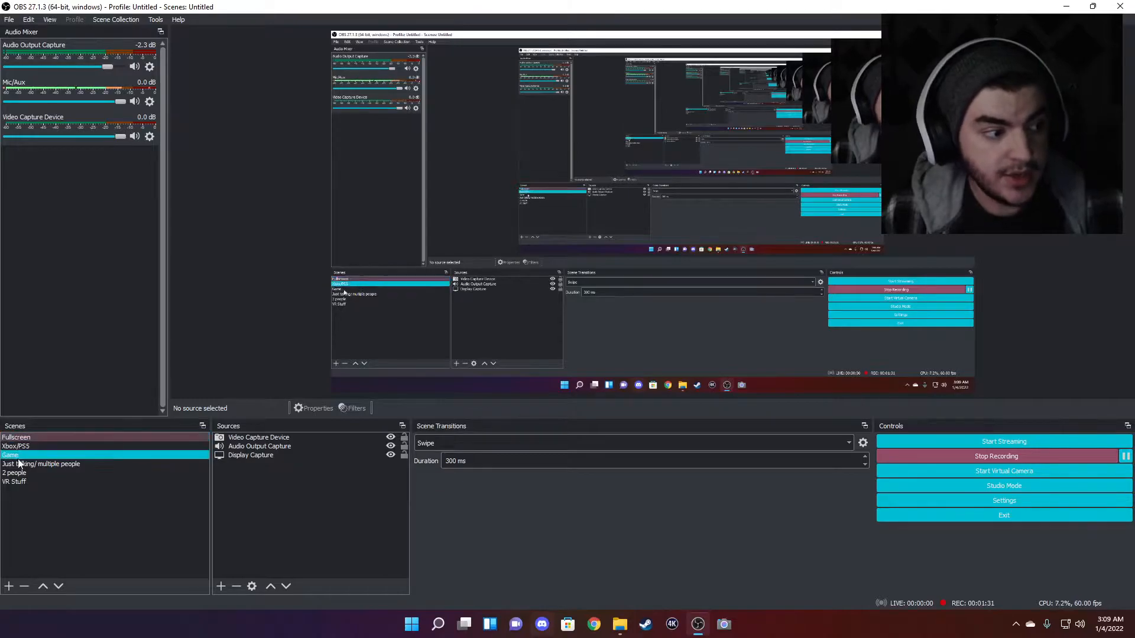
pyautogui.click(259, 438)
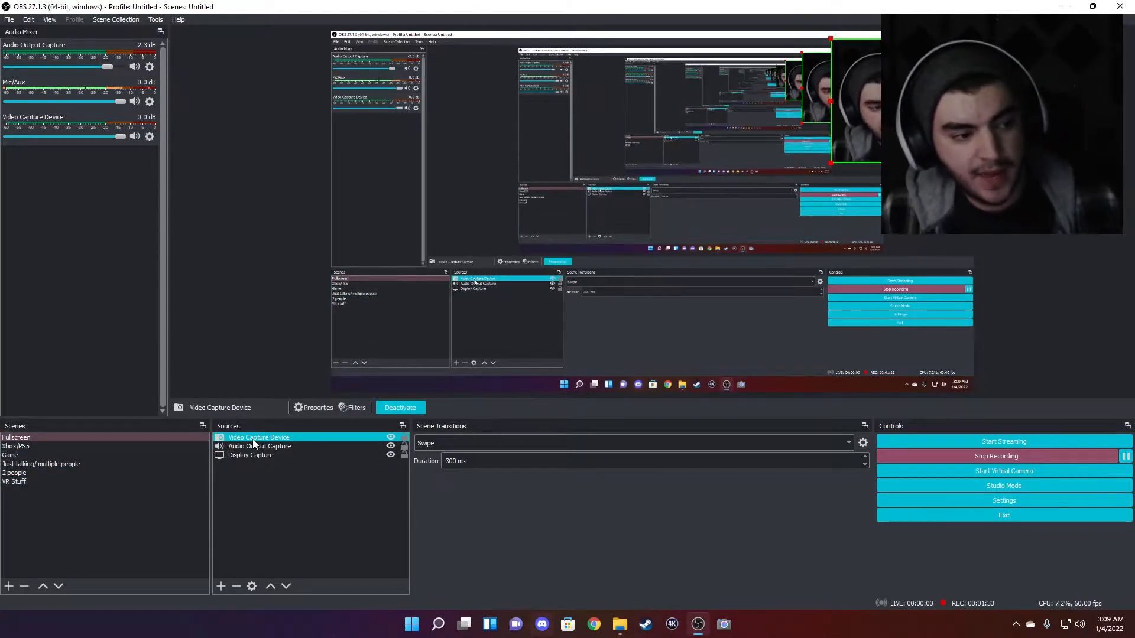
pyautogui.click(400, 408)
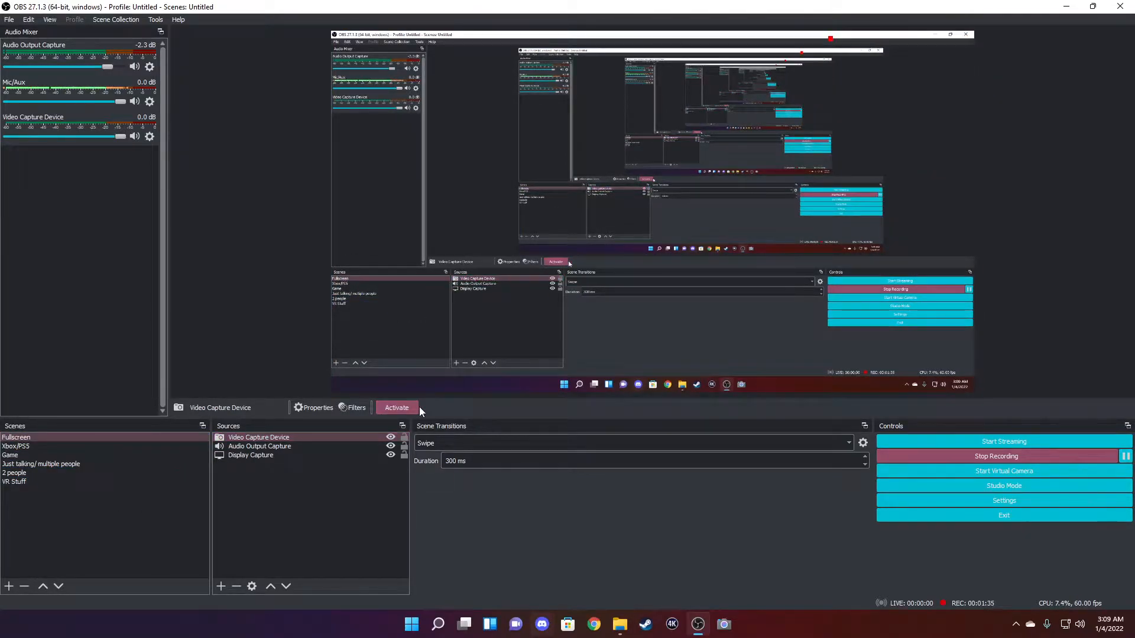
pyautogui.click(259, 445)
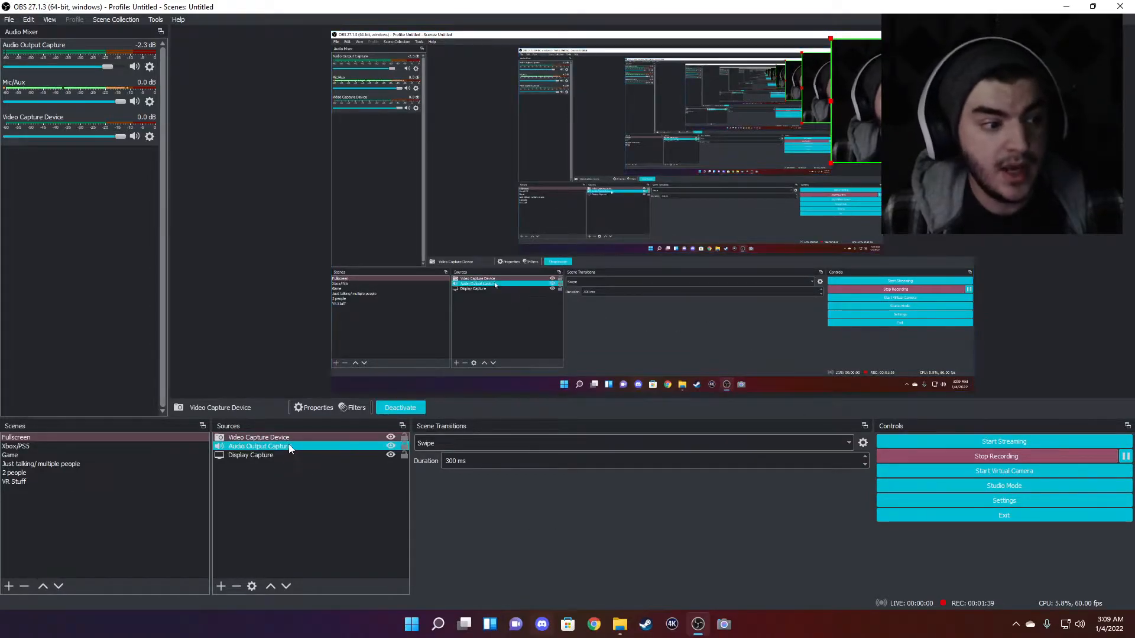
pyautogui.click(256, 446)
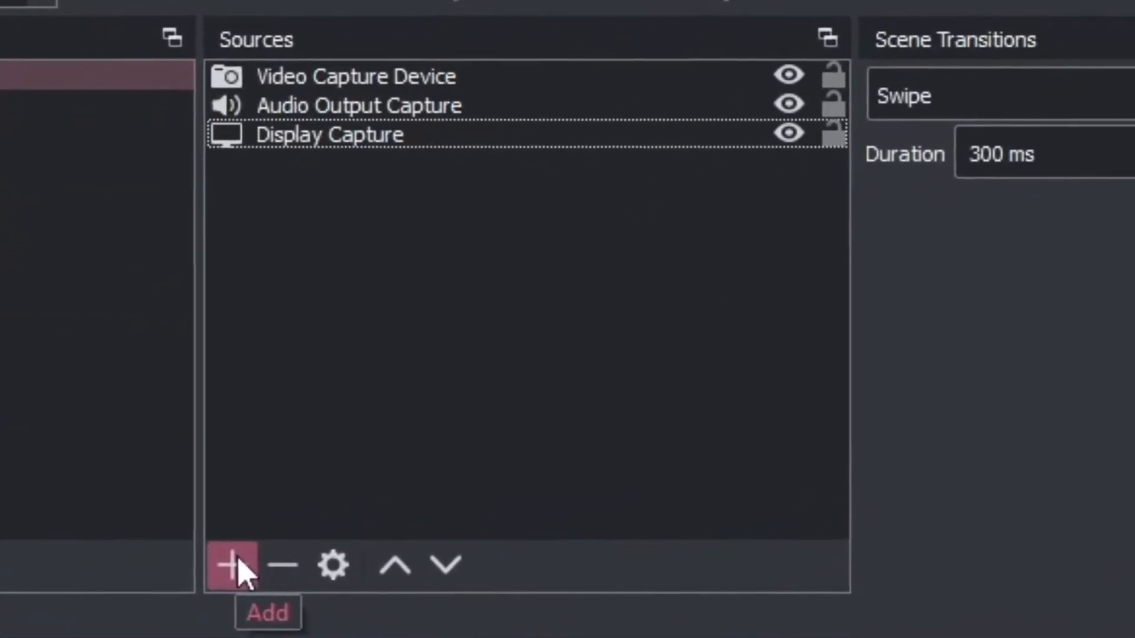
# Add a new Video Capture Device source named 'Capture Card'.
pyautogui.click(233, 566)
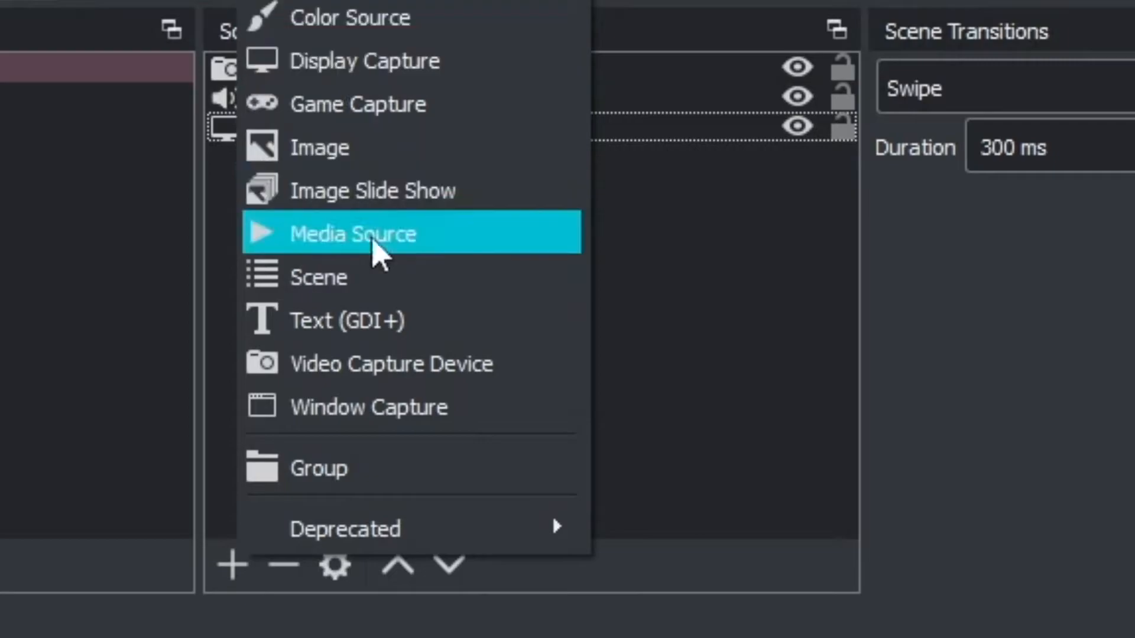
pyautogui.moveTo(370, 363)
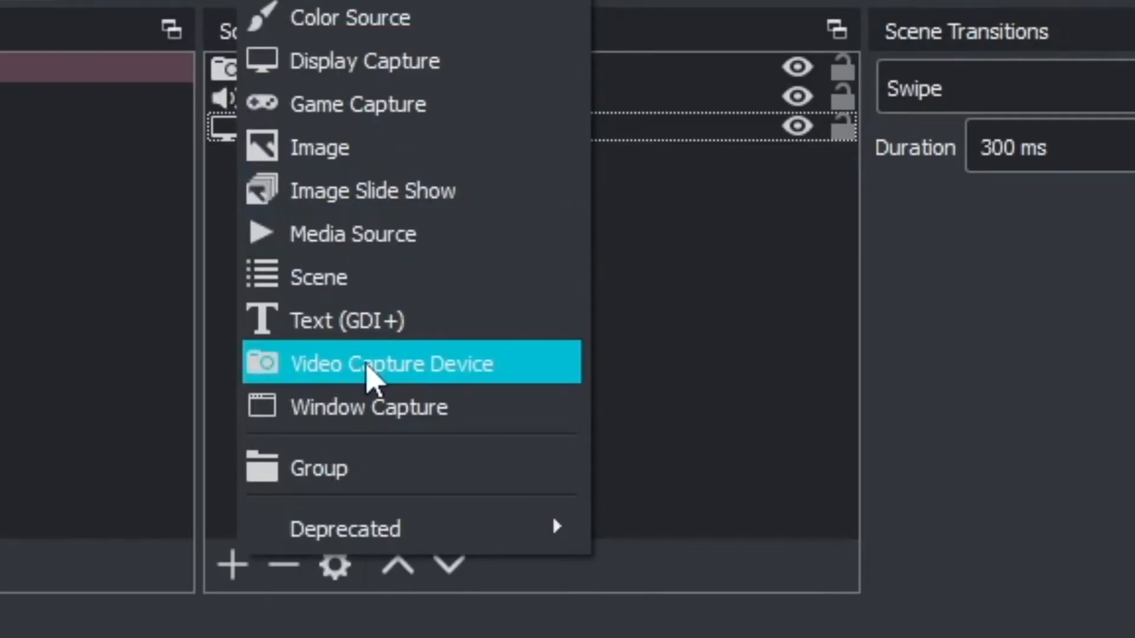
pyautogui.click(392, 363)
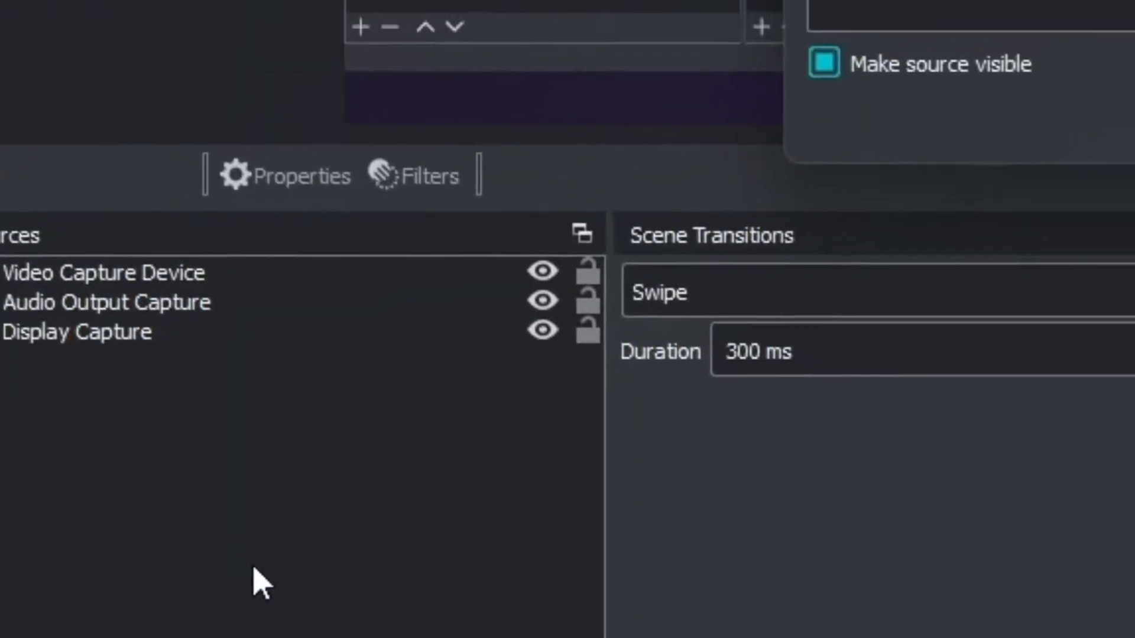
pyautogui.click(173, 498)
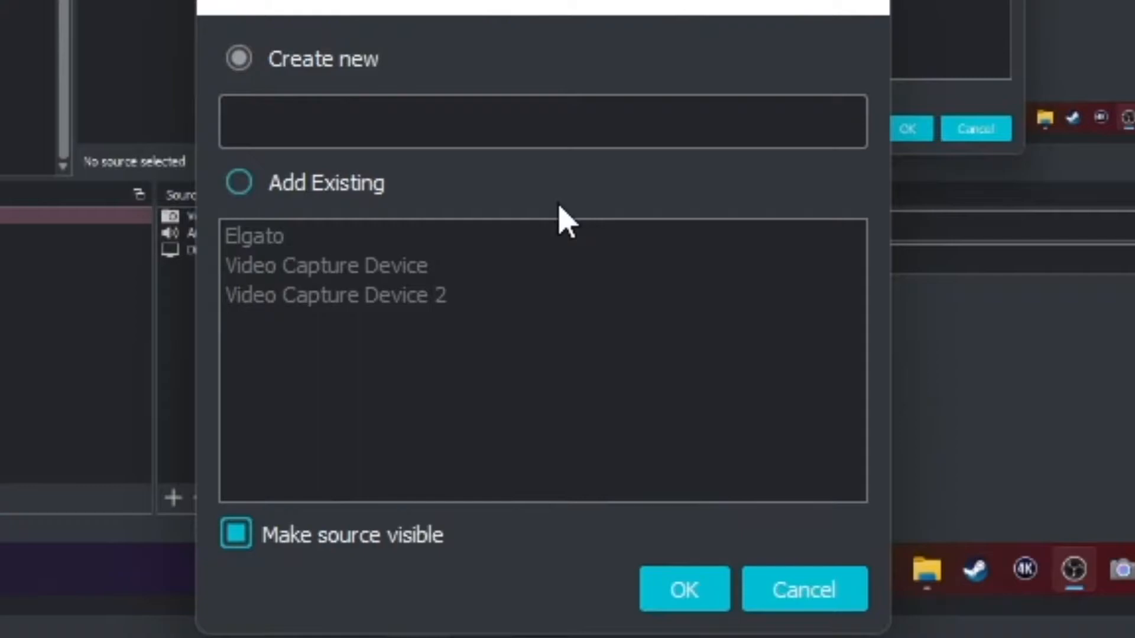
pyautogui.write('Capture')
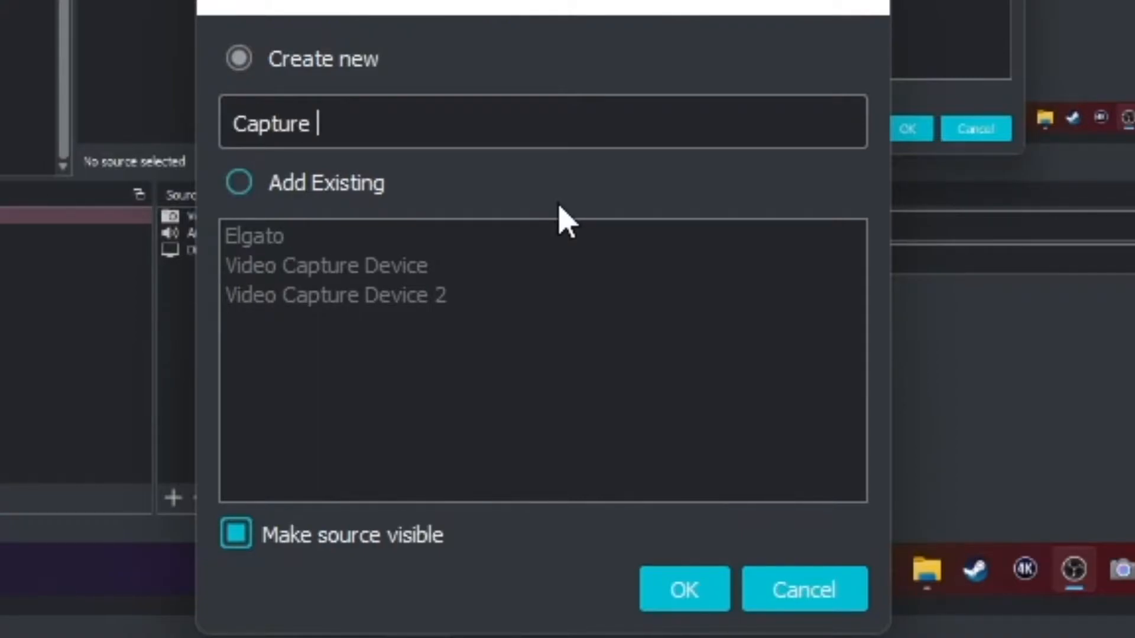
pyautogui.write('Card')
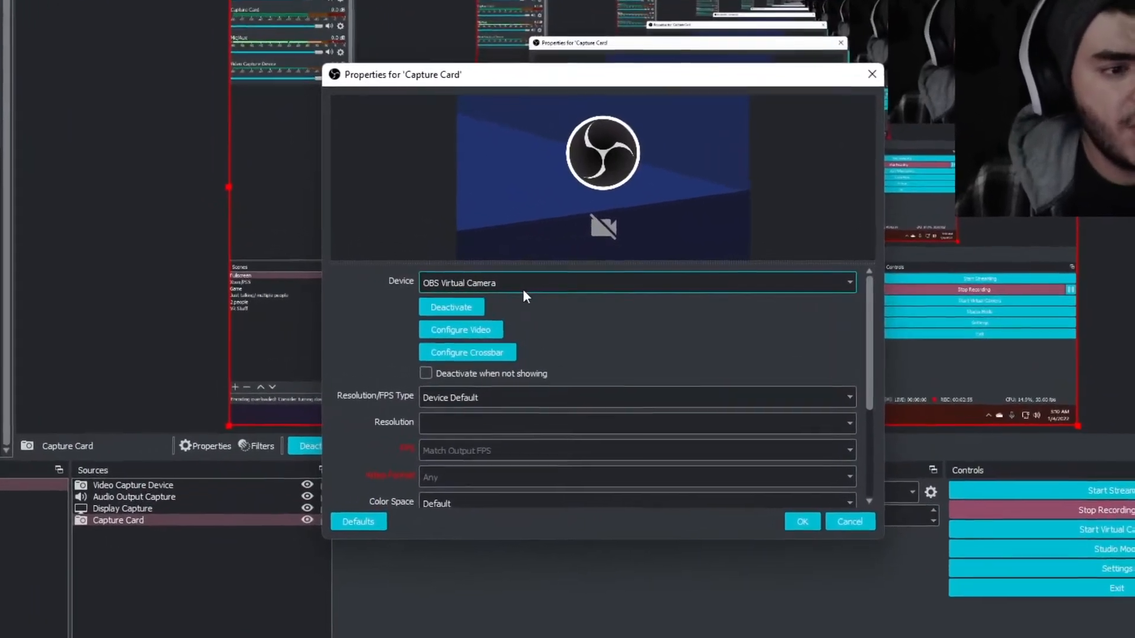
# Set the Capture Card source's device to Game Capture HD60 S.
pyautogui.click(637, 282)
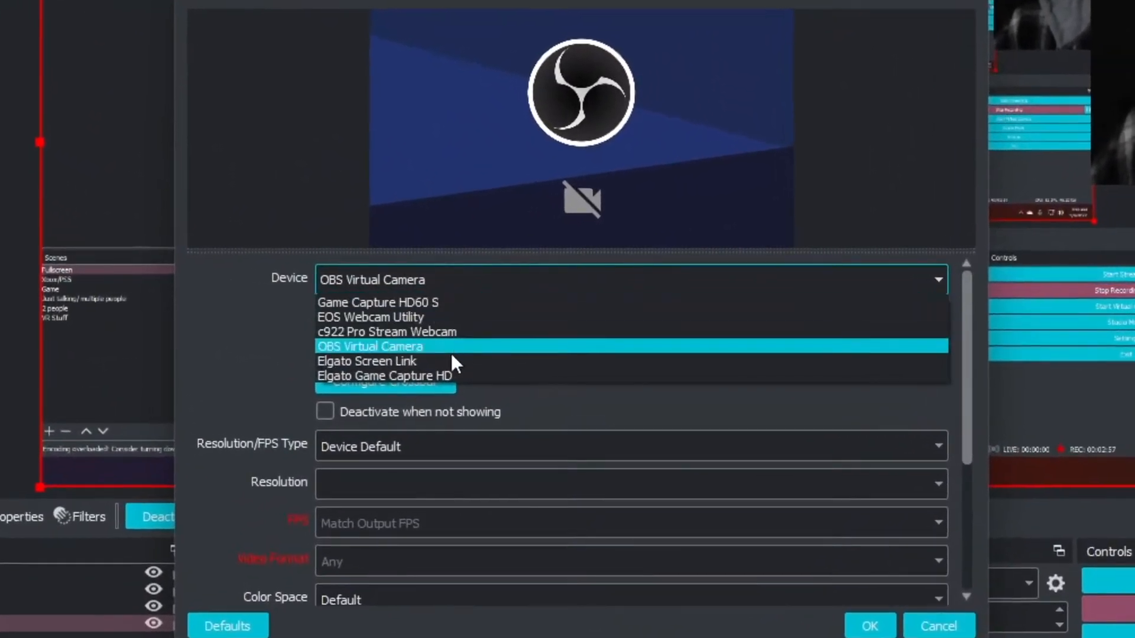
pyautogui.moveTo(454, 316)
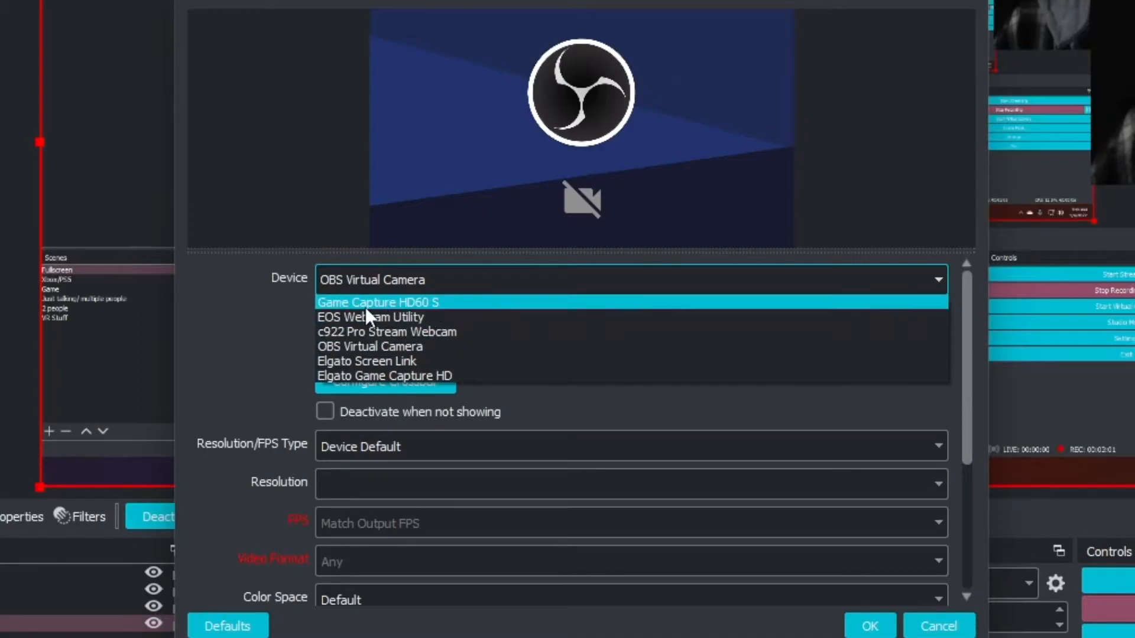
pyautogui.moveTo(446, 305)
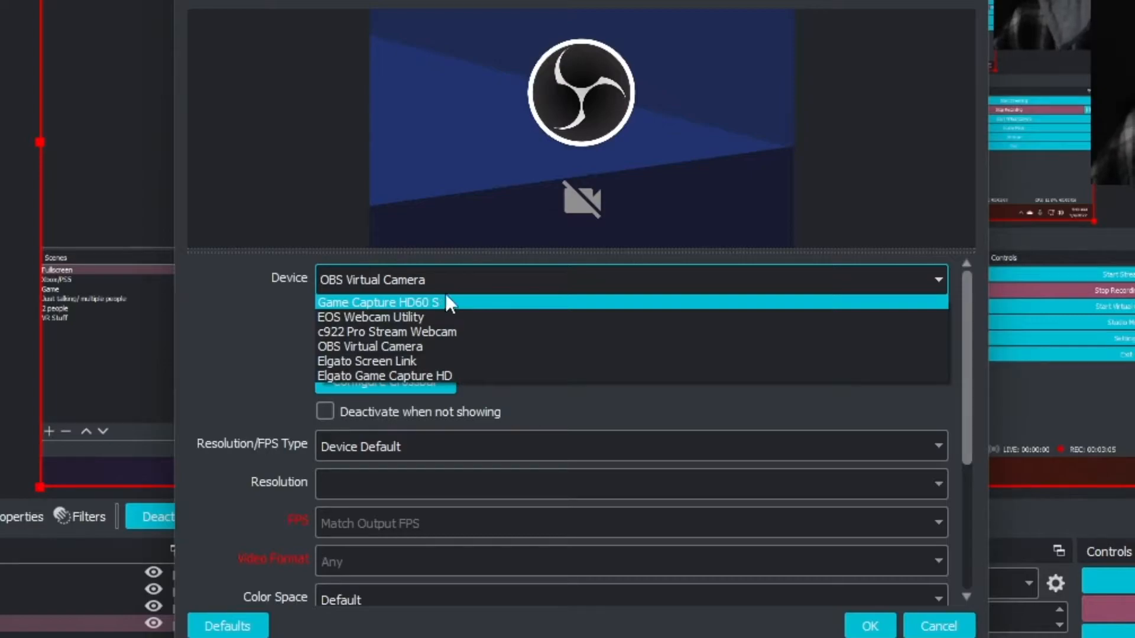
pyautogui.moveTo(410, 331)
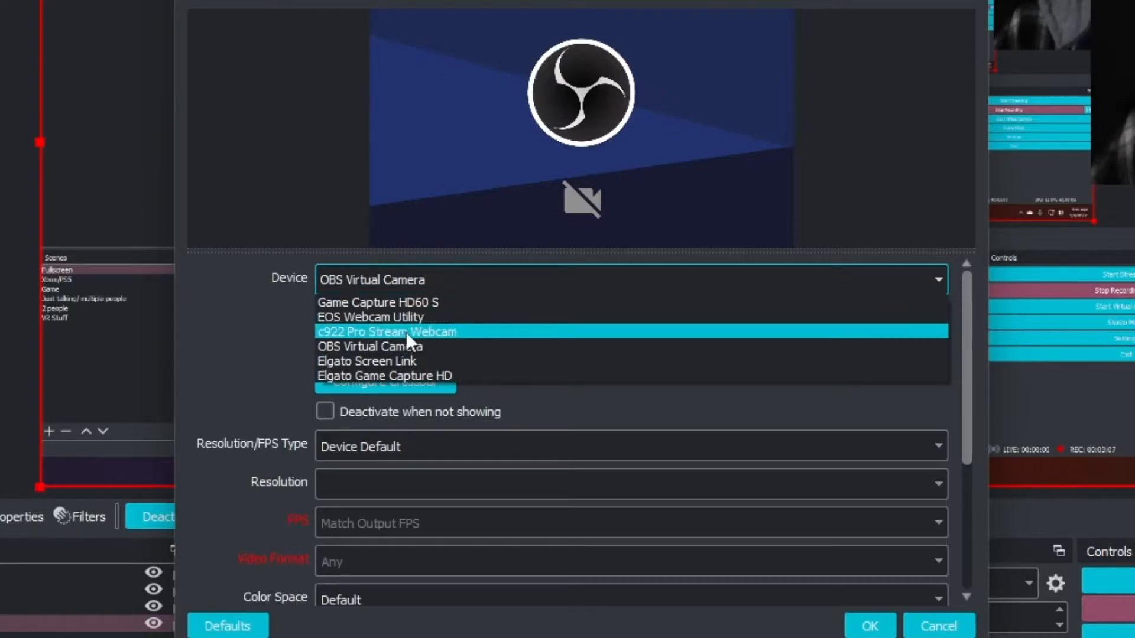
pyautogui.click(373, 347)
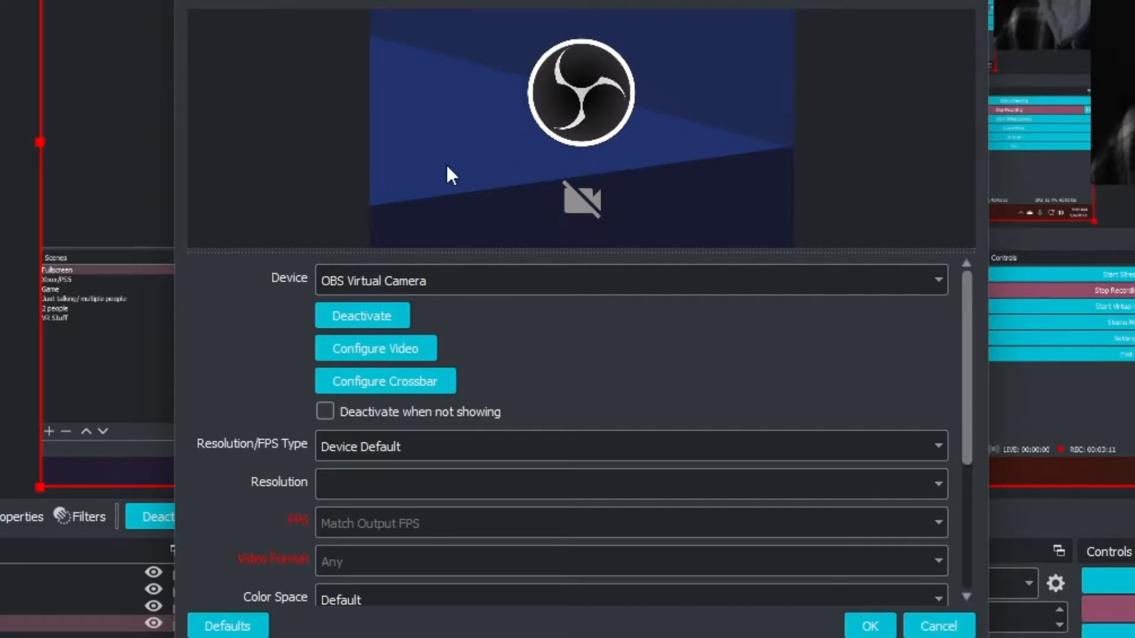
pyautogui.click(630, 282)
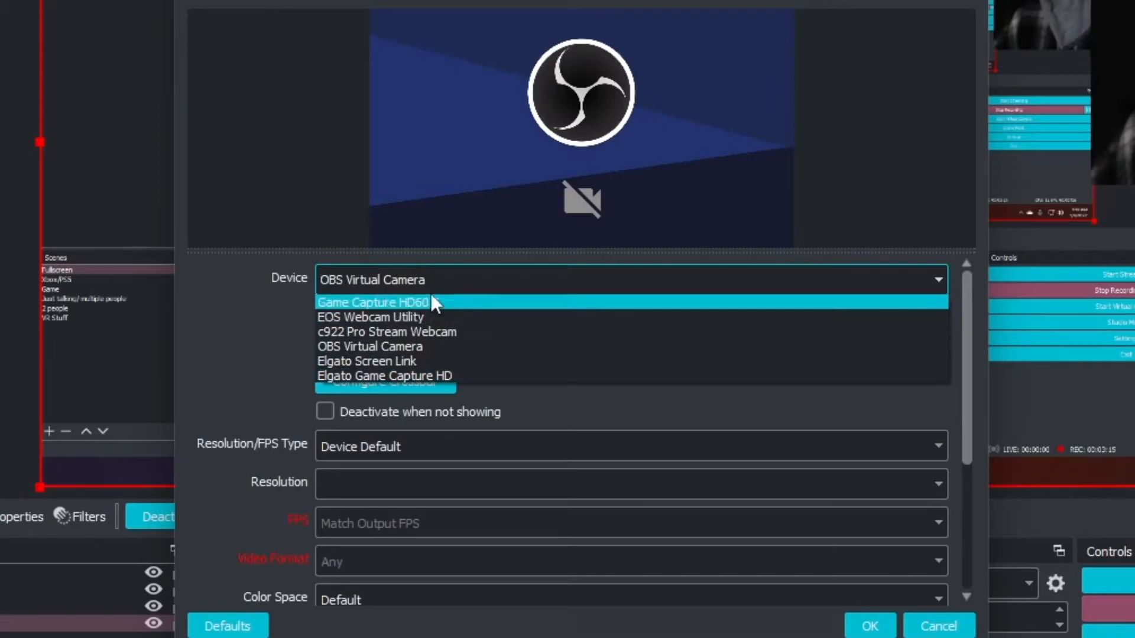
pyautogui.click(380, 303)
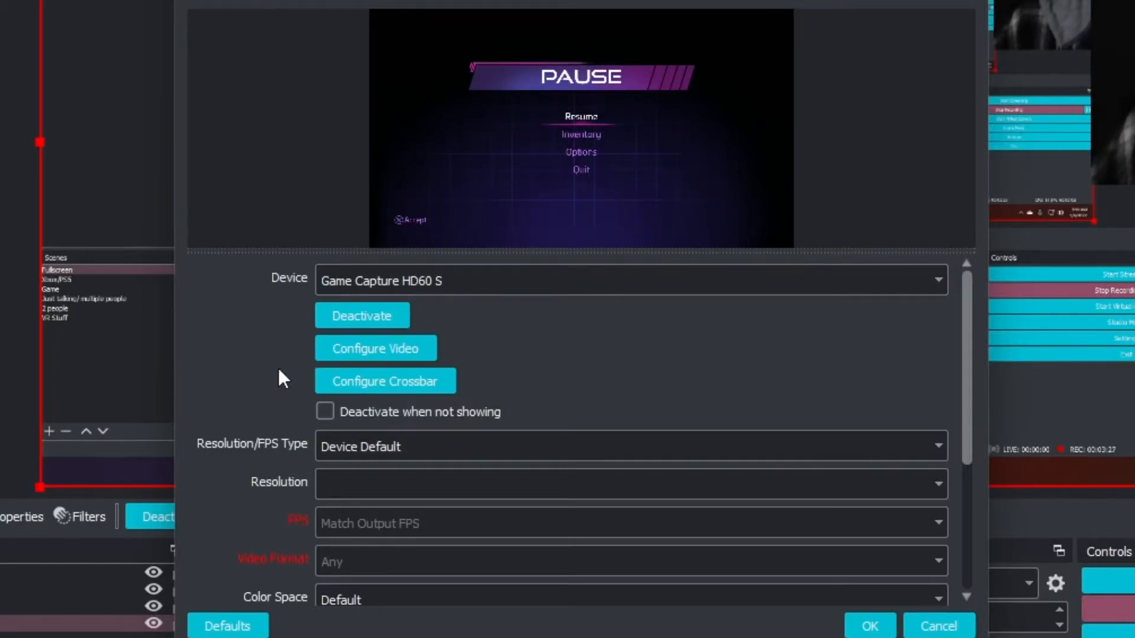
# Enable a custom audio device, choose Capture Card (Game Capture HD60 S), and confirm the properties.
pyautogui.scroll(-3)
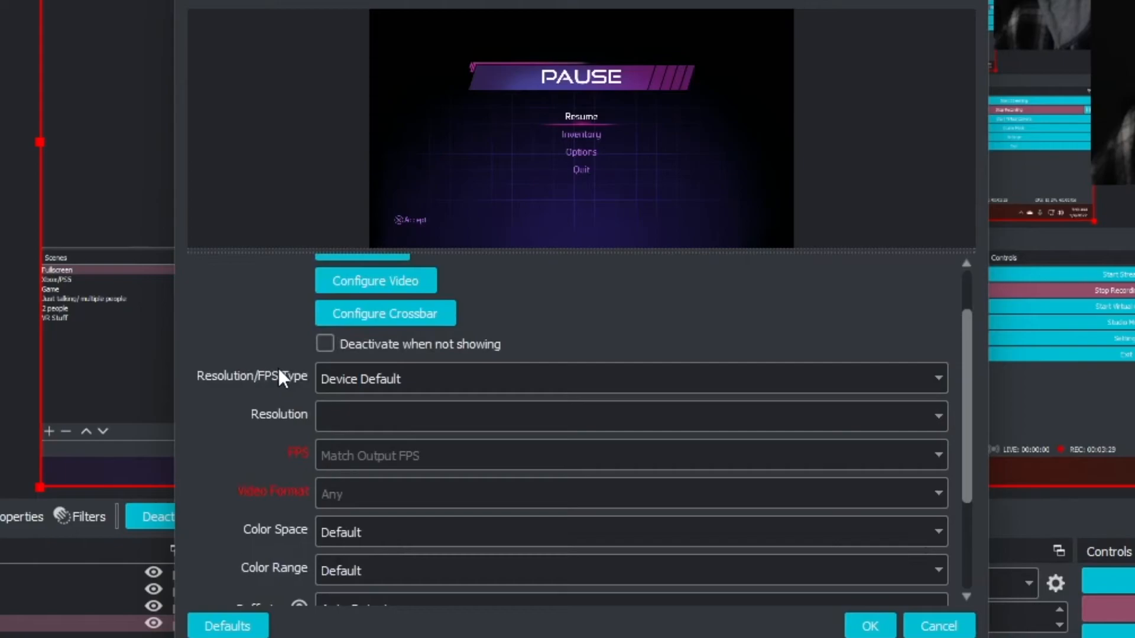
pyautogui.scroll(-3)
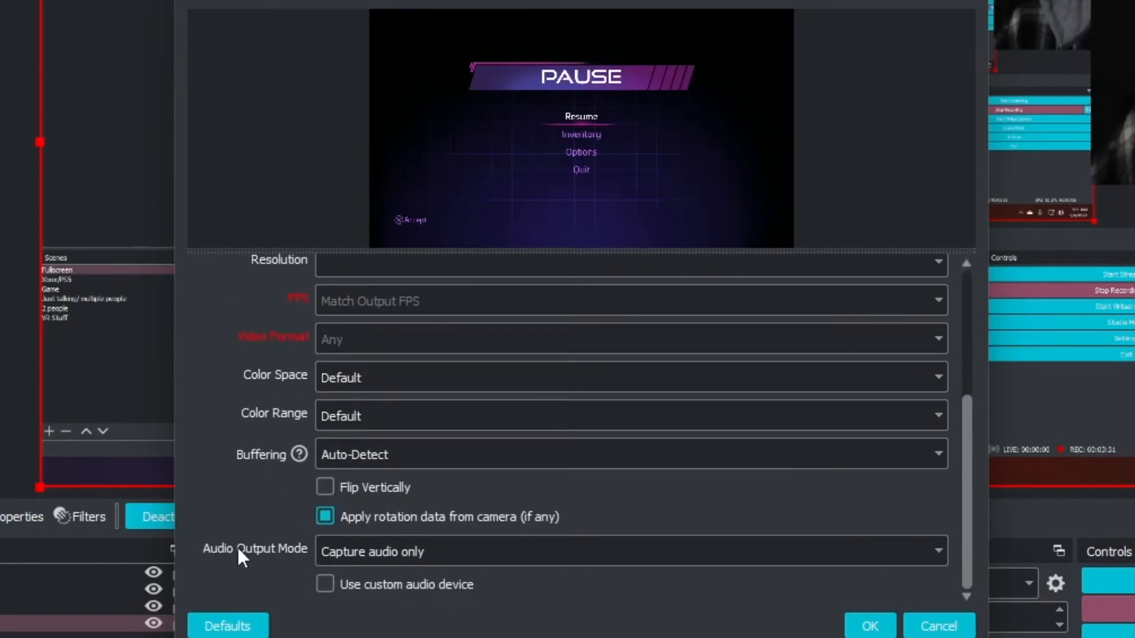
pyautogui.moveTo(272, 546)
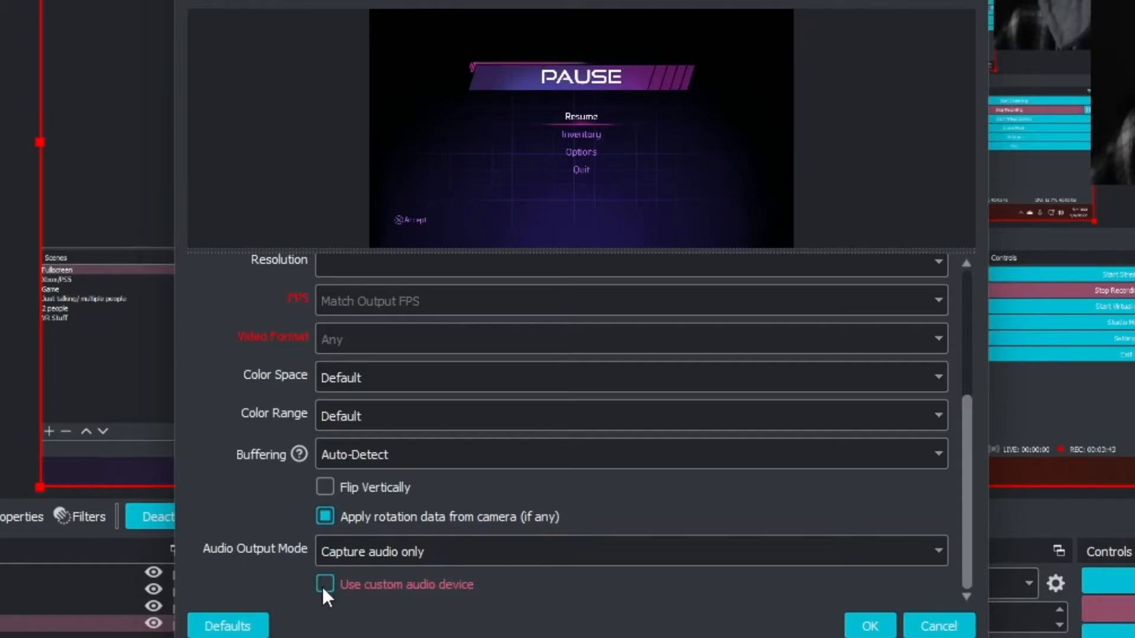
pyautogui.click(324, 584)
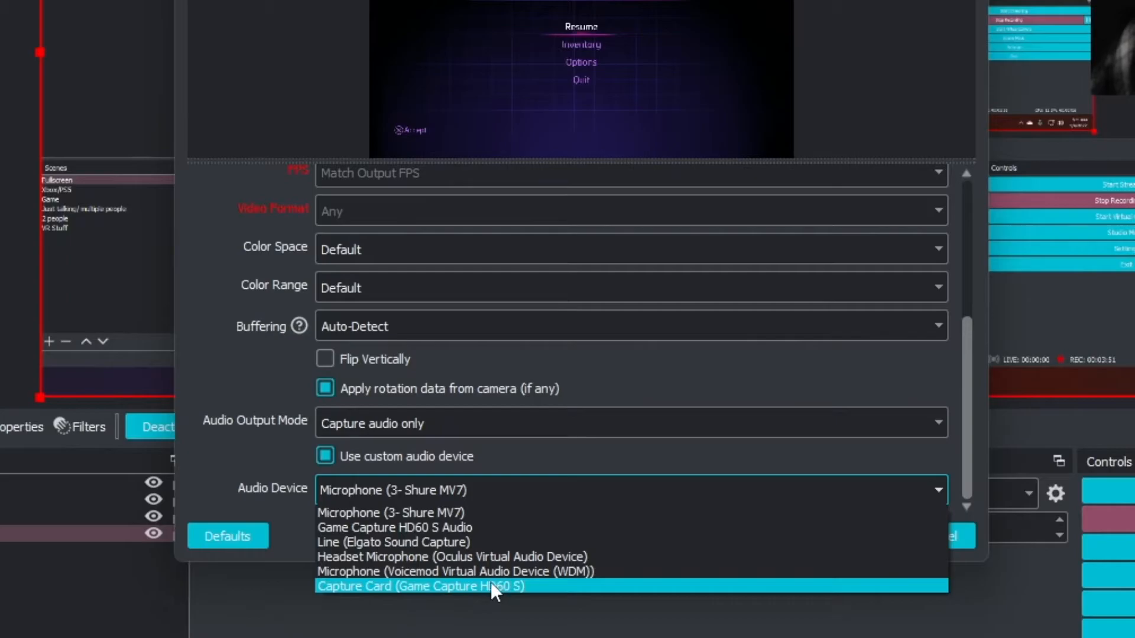
pyautogui.click(418, 587)
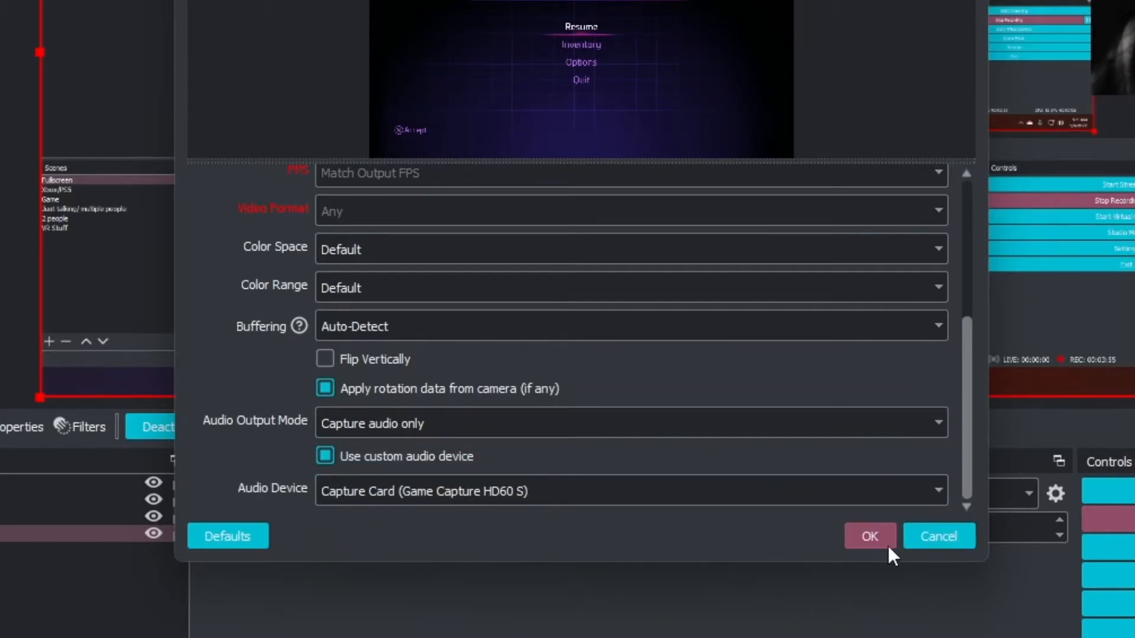
pyautogui.click(869, 537)
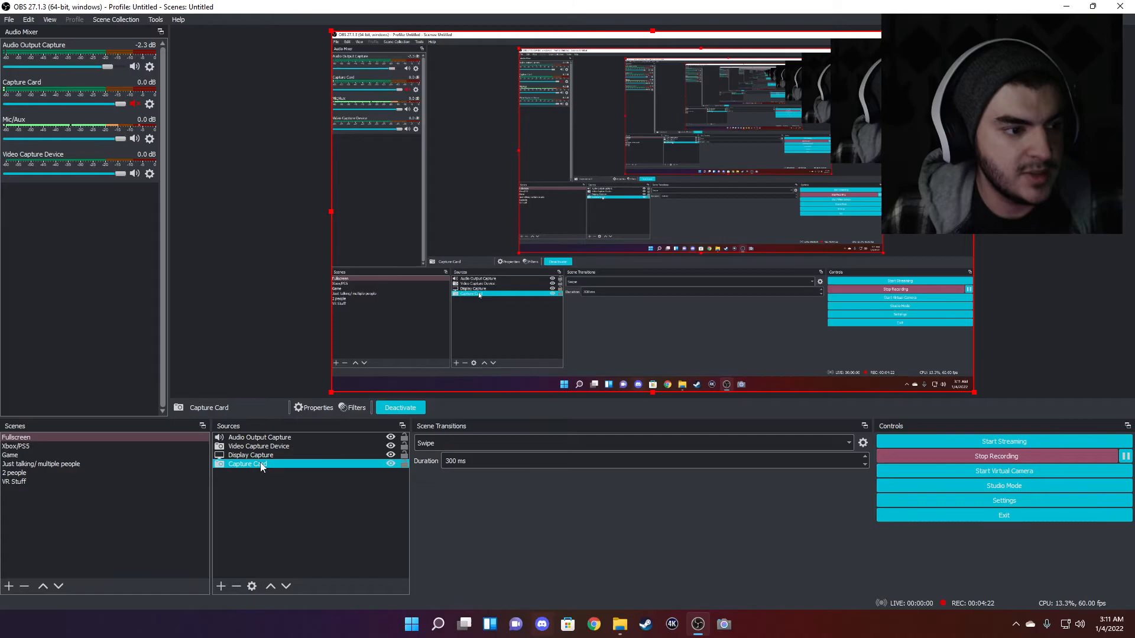
pyautogui.click(312, 408)
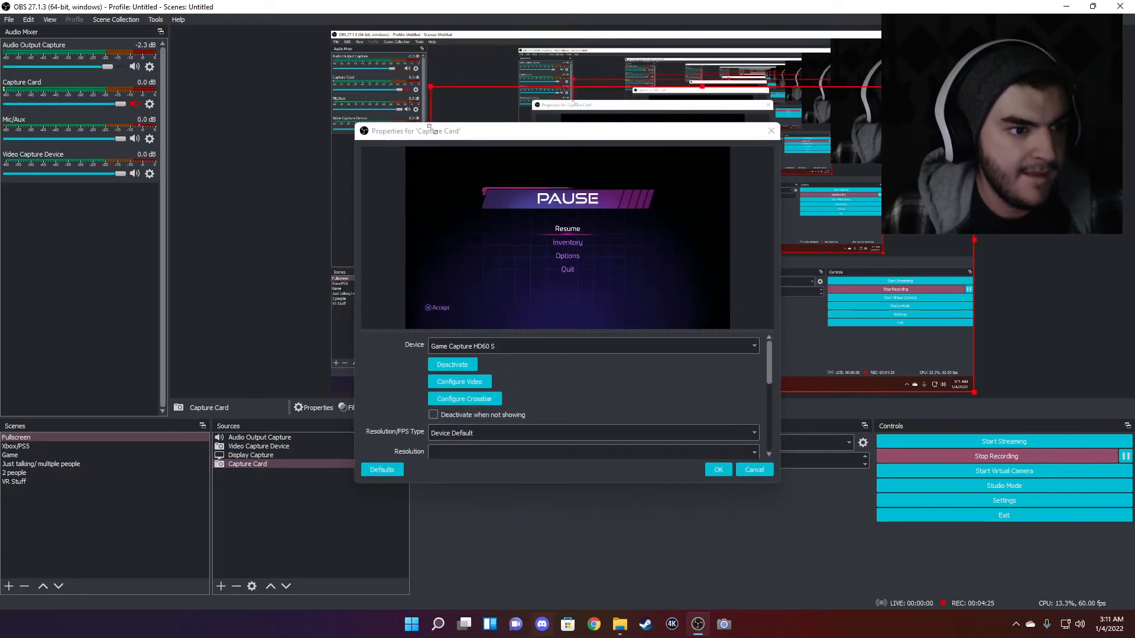
pyautogui.click(753, 470)
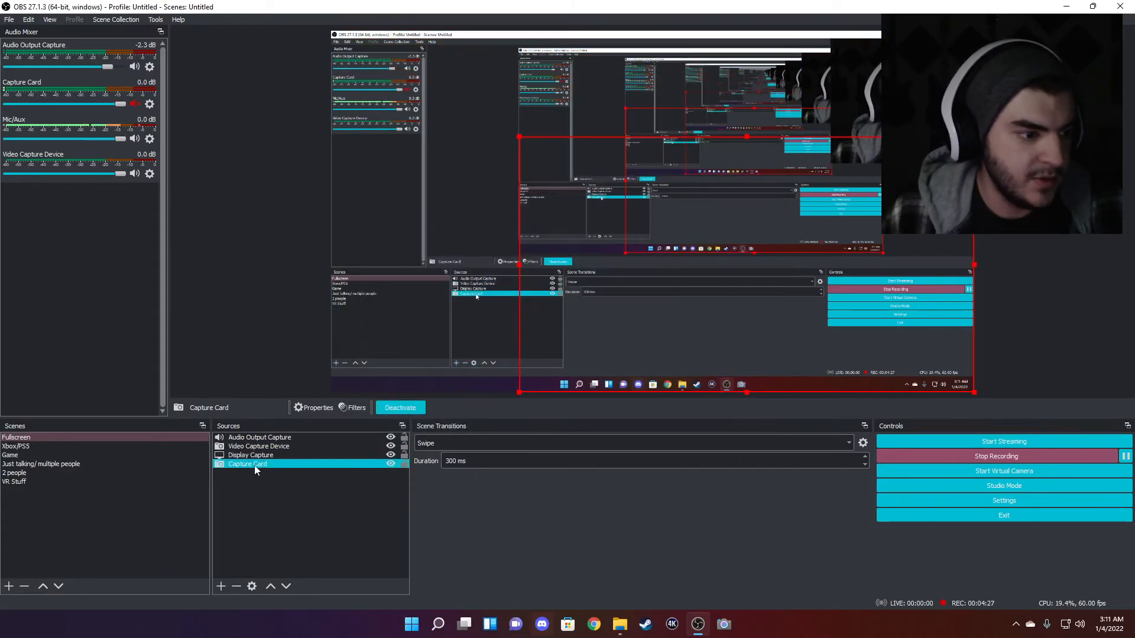